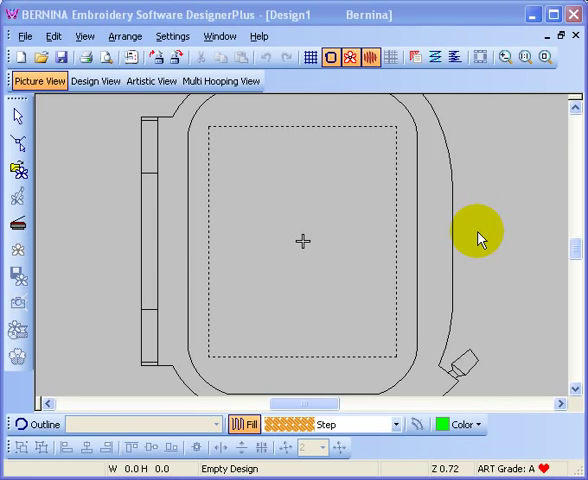
mouse_move(18, 172)
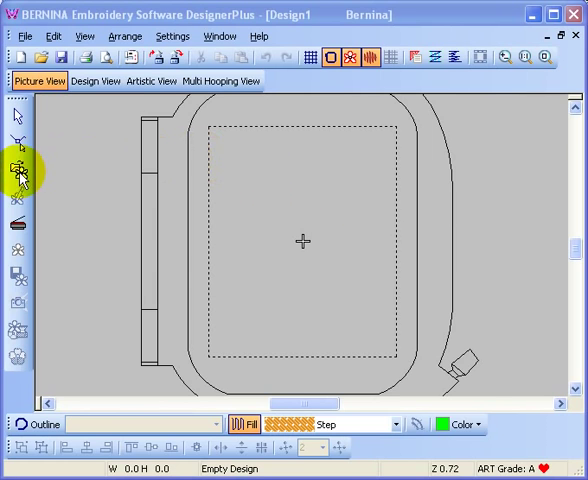
Start Load Picture and browse to the My Designs > Artwork folder
left_click(20, 168)
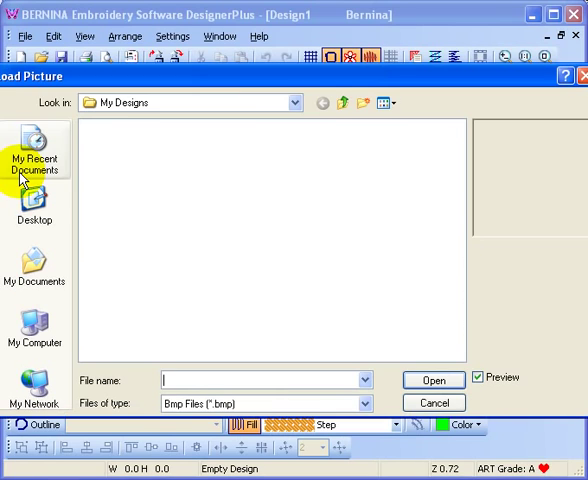
mouse_move(196, 120)
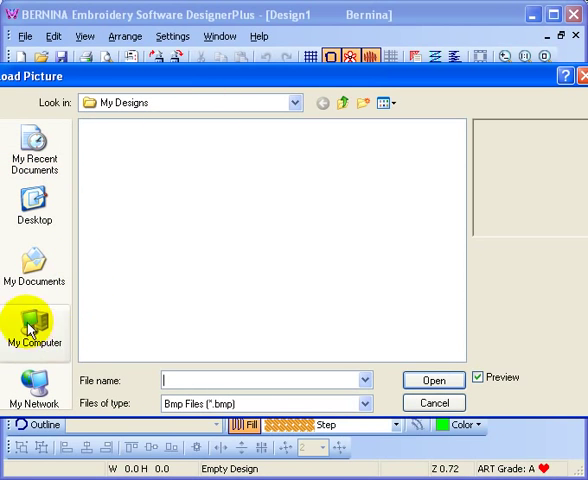
left_click(36, 330)
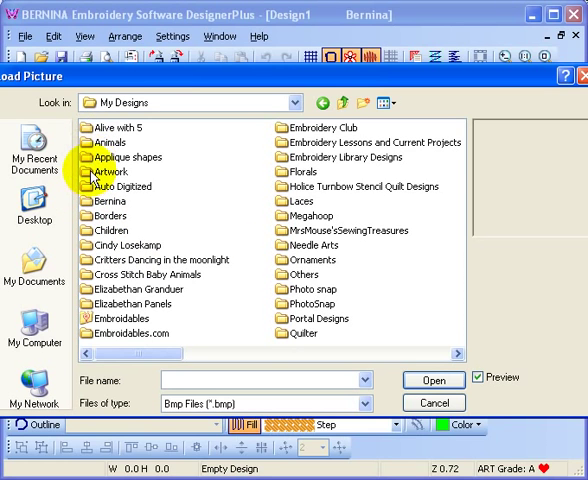
double_click(110, 172)
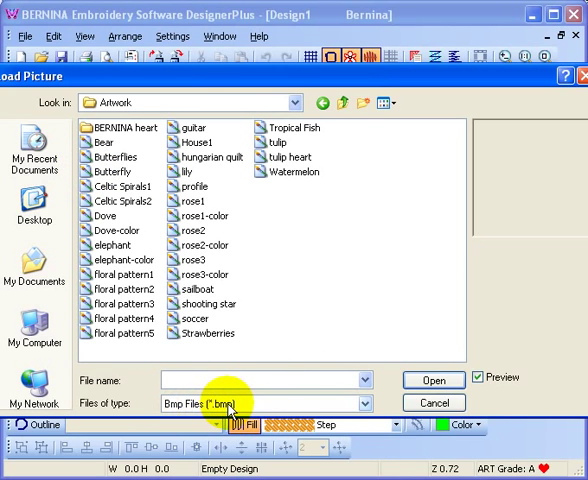
mouse_move(364, 408)
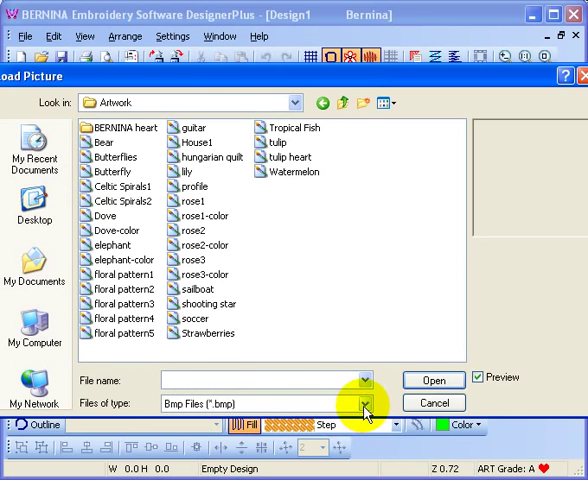
Show All Picture Files and load the Elephant BW picture into the design
left_click(356, 404)
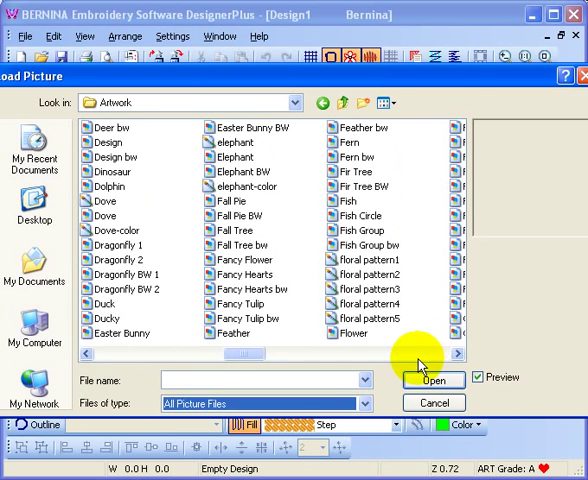
left_click(238, 172)
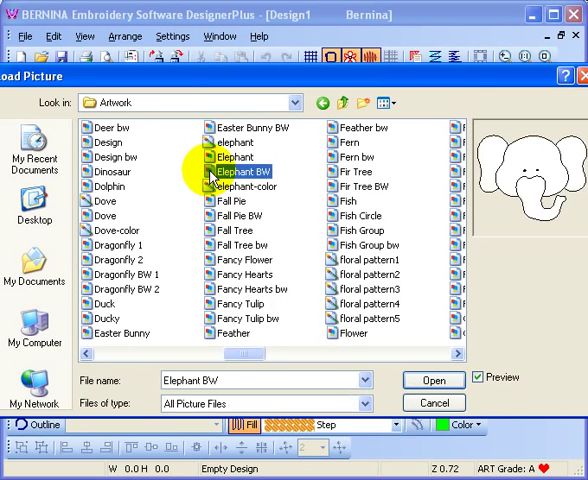
left_click(434, 380)
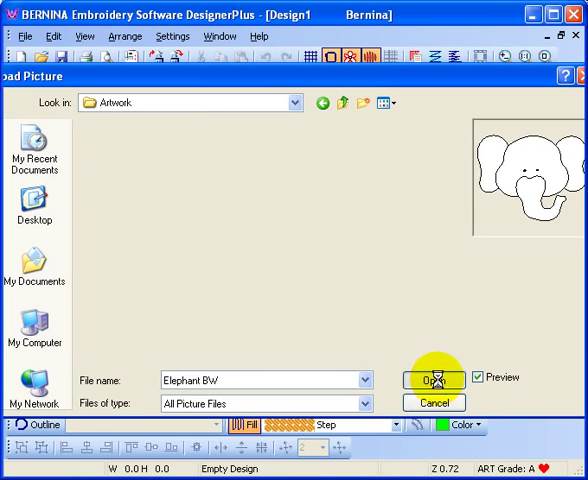
left_click(434, 380)
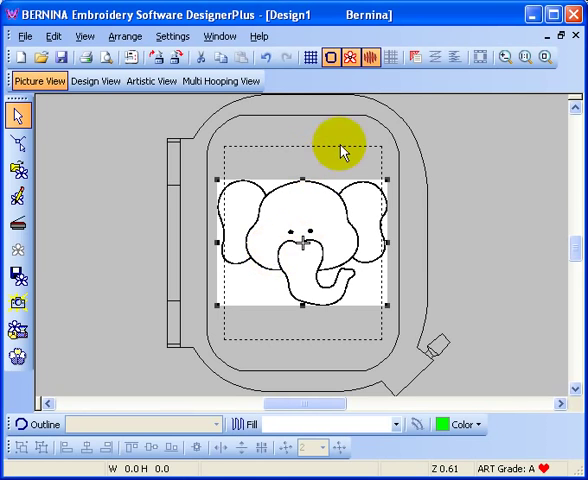
mouse_move(384, 180)
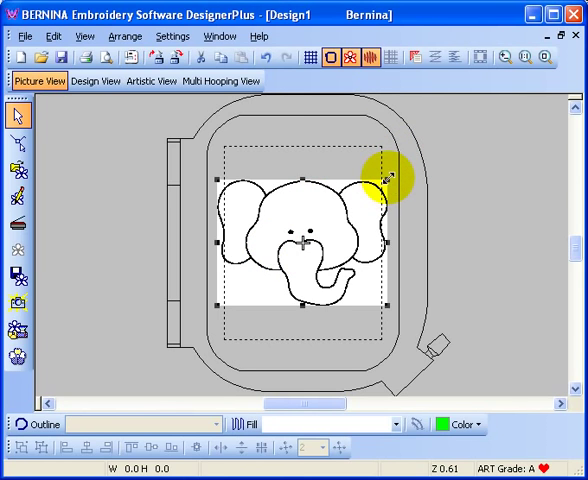
Adjust the elephant picture's size in the hoop and switch to Design View
left_click_drag(384, 180, 376, 190)
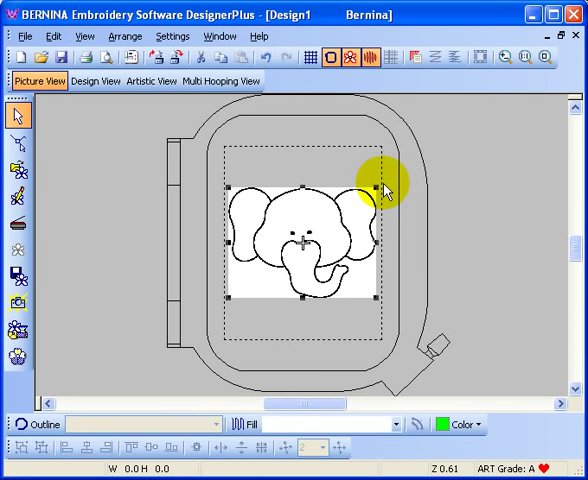
mouse_move(444, 120)
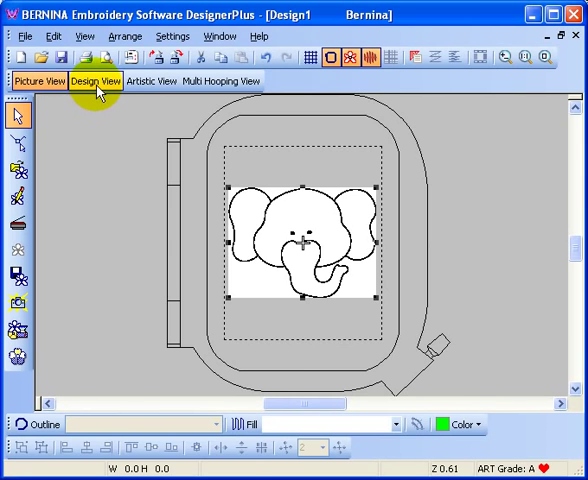
left_click(96, 80)
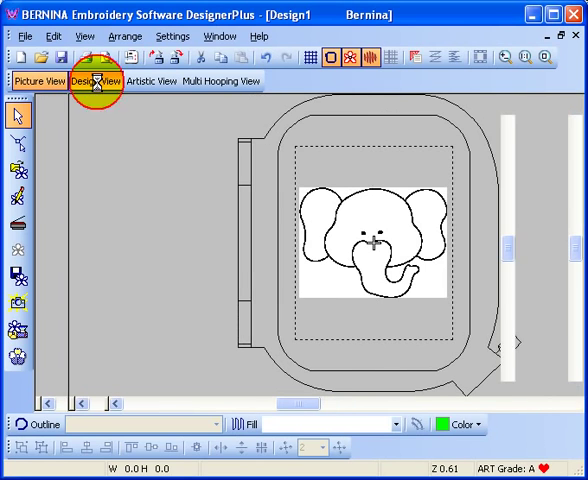
left_click(96, 80)
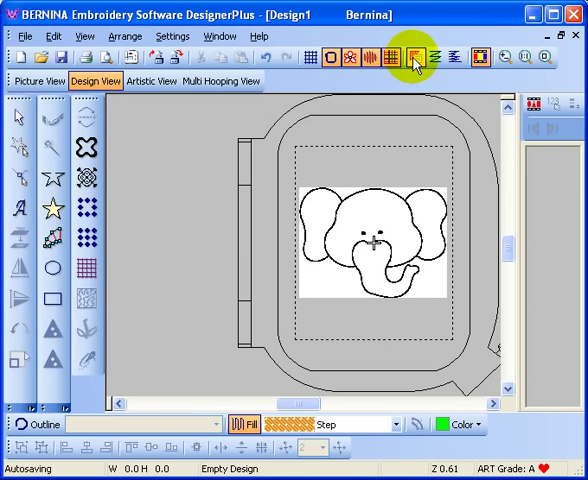
Review the appliqué properties, ticking then unticking the Cutting Line option
left_click(420, 56)
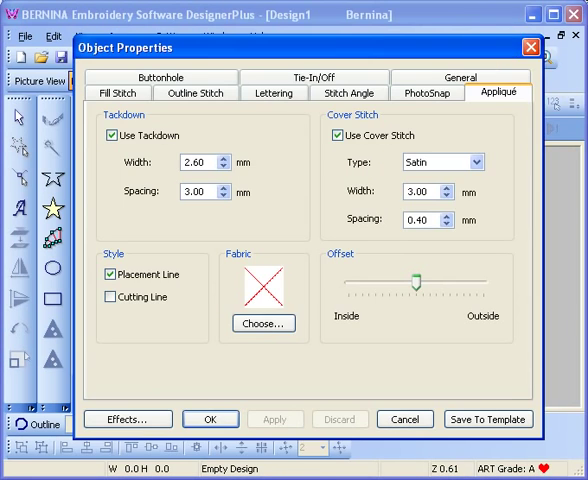
mouse_move(498, 92)
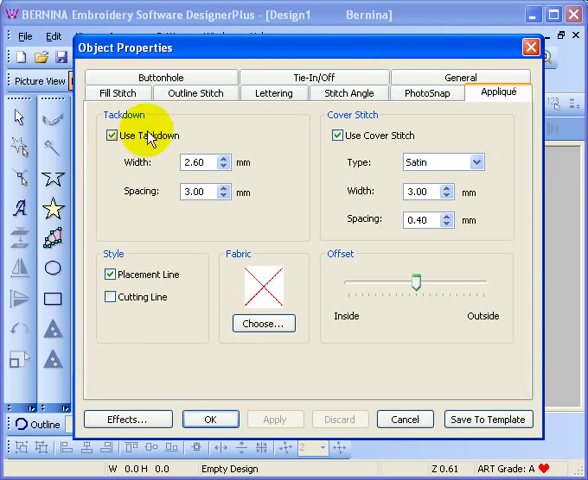
mouse_move(444, 168)
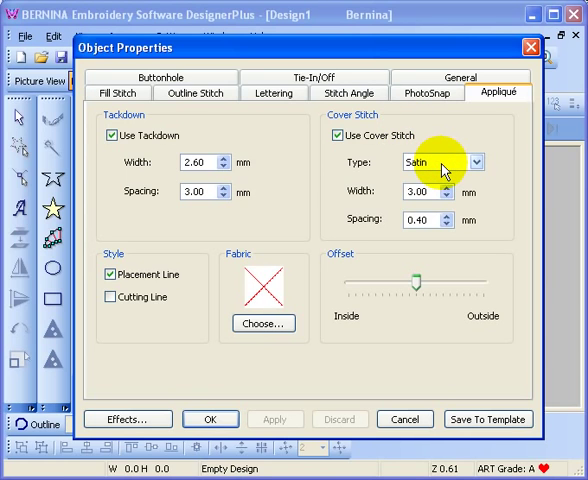
mouse_move(256, 132)
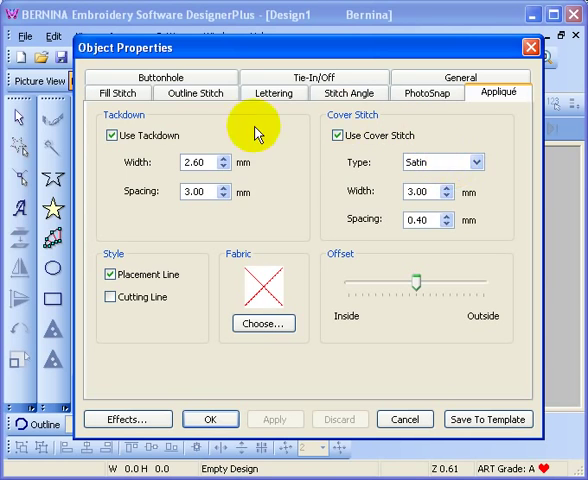
mouse_move(138, 144)
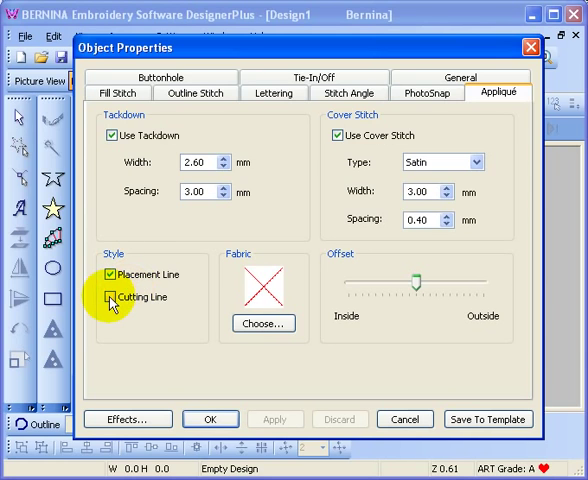
left_click(110, 296)
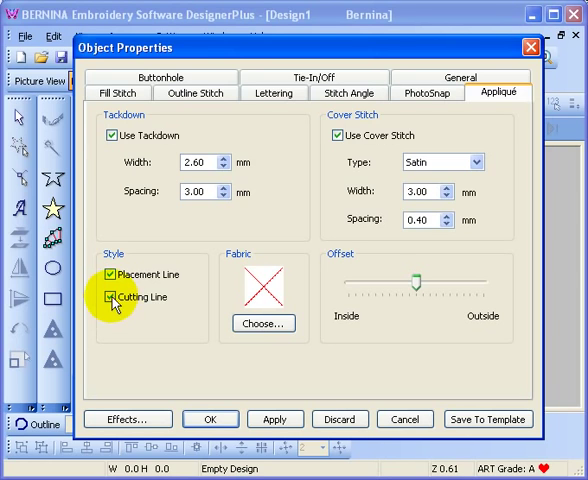
left_click(112, 296)
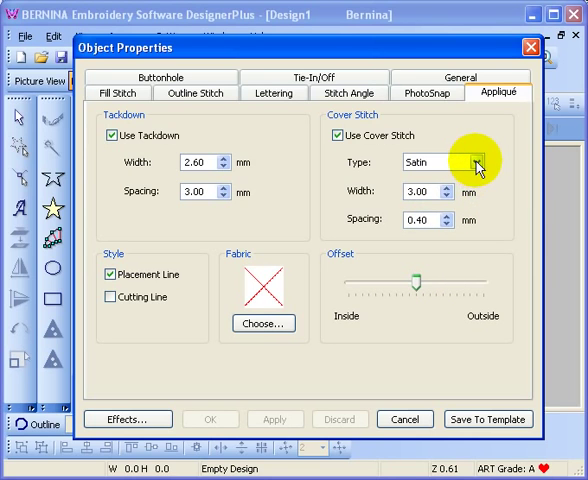
Choose the appliqué cover stitch type from the list and confirm the properties with OK
left_click(470, 164)
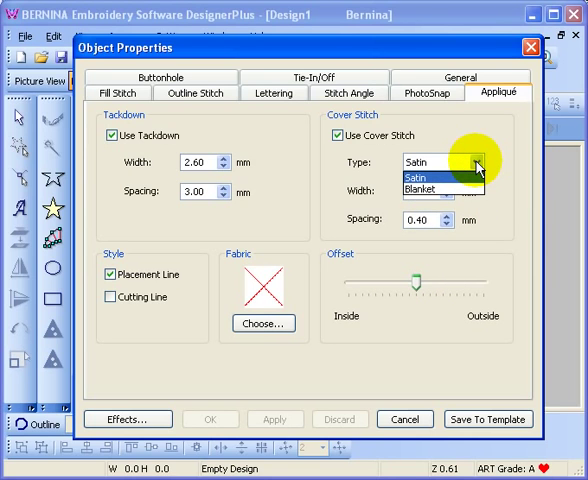
left_click(432, 192)
type("2.5")
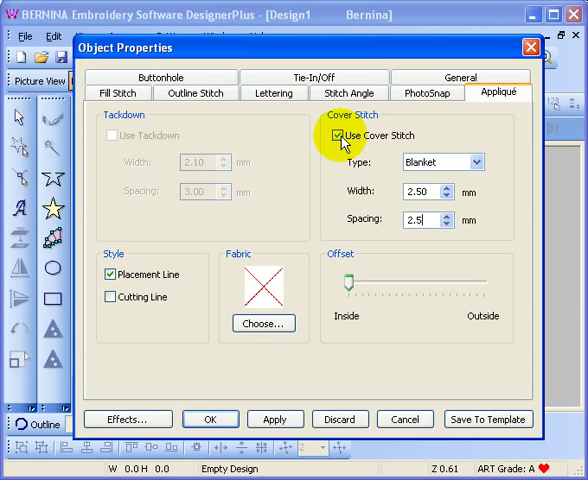
mouse_move(396, 278)
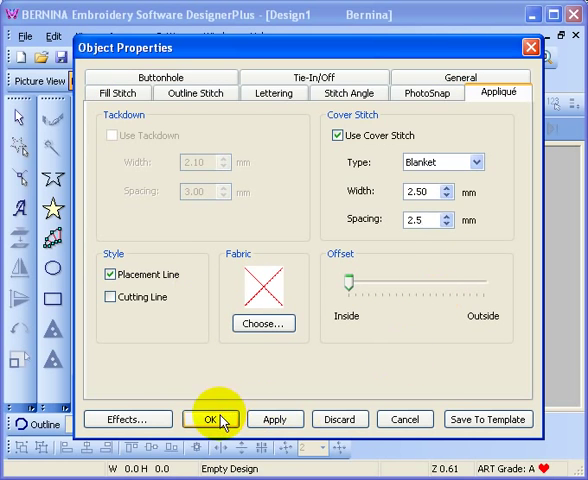
left_click(208, 420)
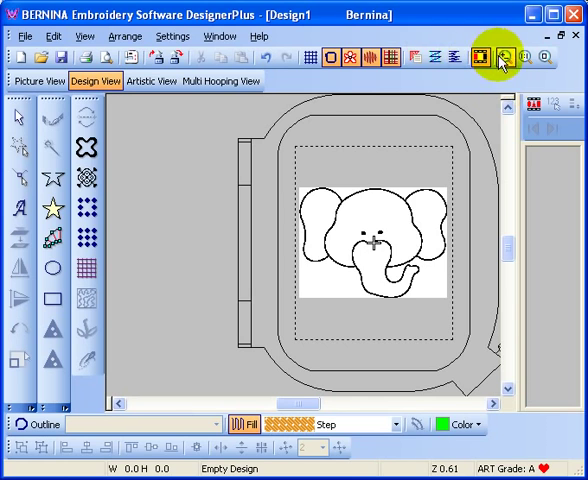
Zoom in and trace outline points around the elephant's left ear as appliqué
left_click(504, 58)
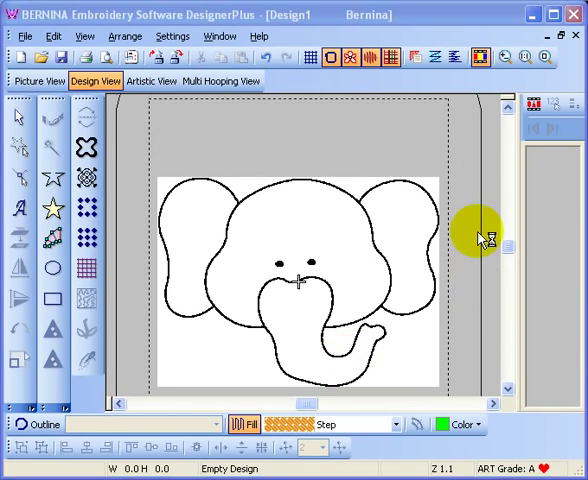
mouse_move(144, 418)
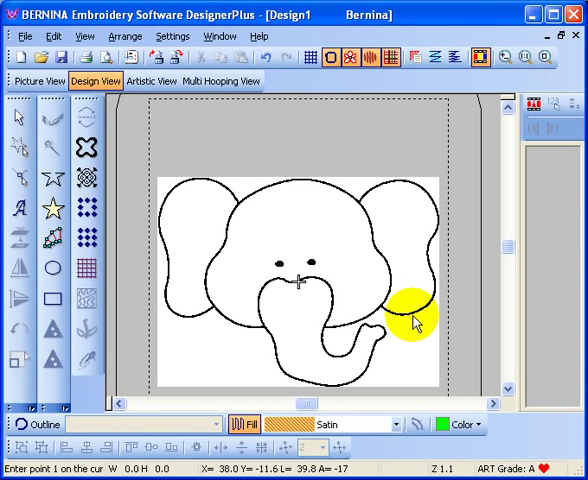
left_click_drag(414, 320, 240, 222)
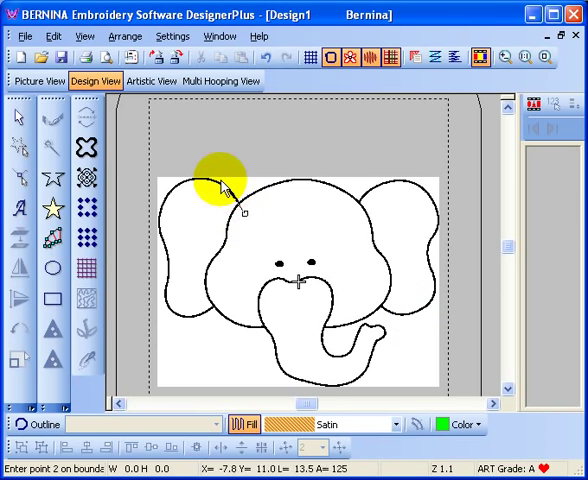
left_click(156, 220)
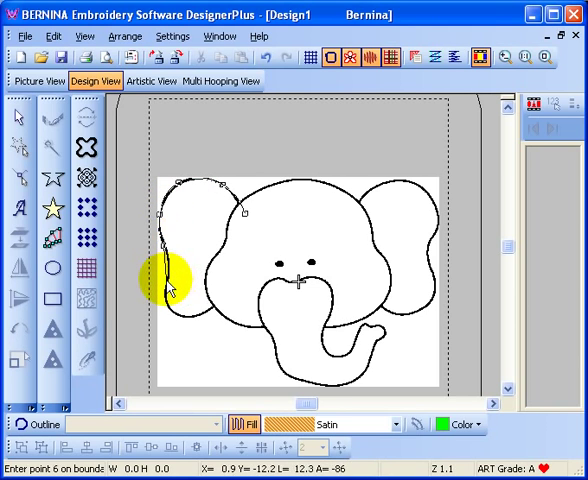
left_click(192, 324)
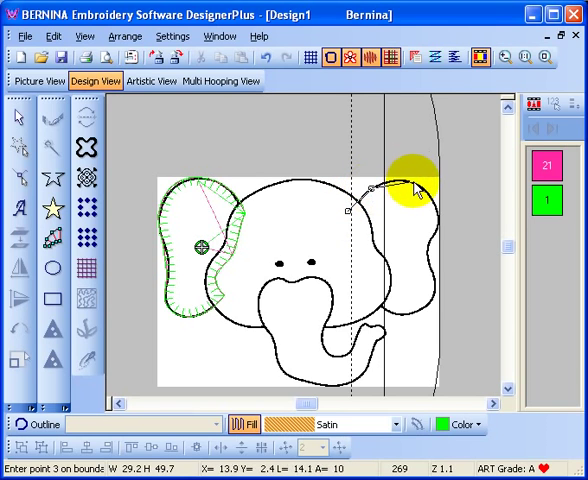
Digitize the right ear as an appliqué piece with points along its outline
left_click(424, 236)
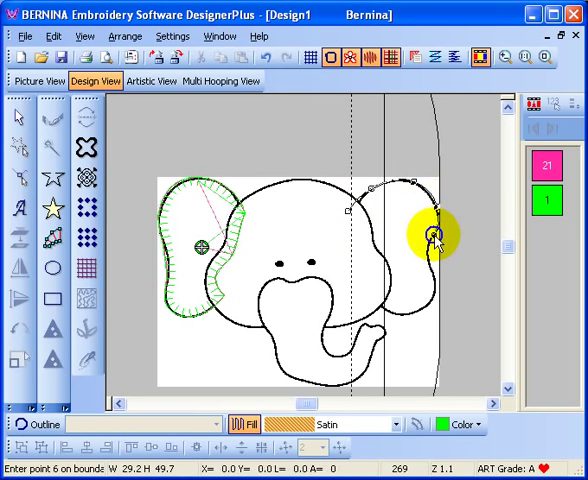
left_click(436, 304)
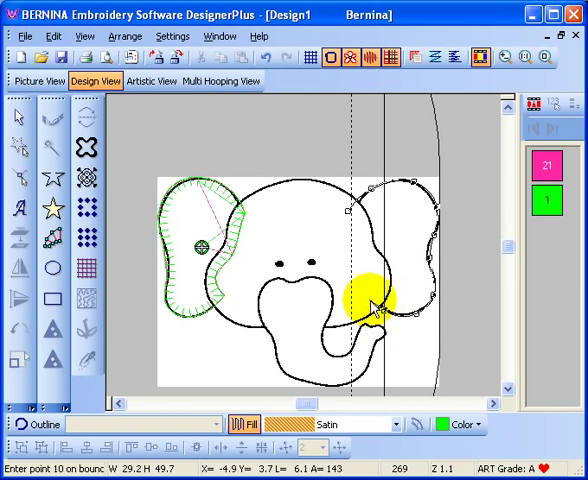
left_click(364, 284)
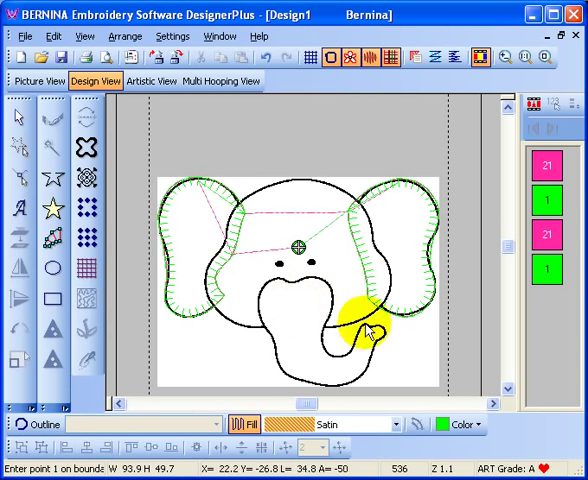
Digitize the head as an appliqué piece along its right and lower edges
left_click_drag(376, 330, 264, 336)
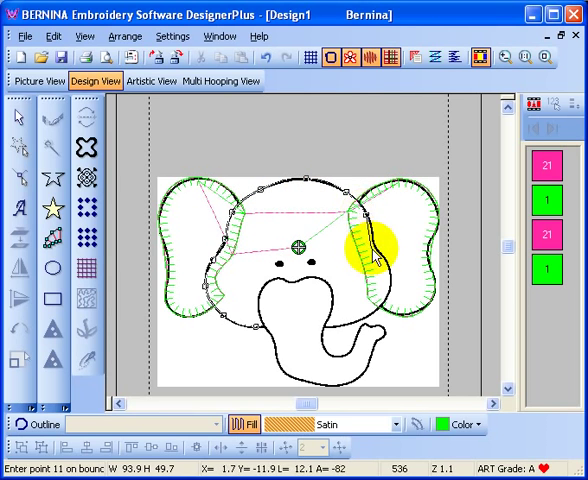
left_click(390, 310)
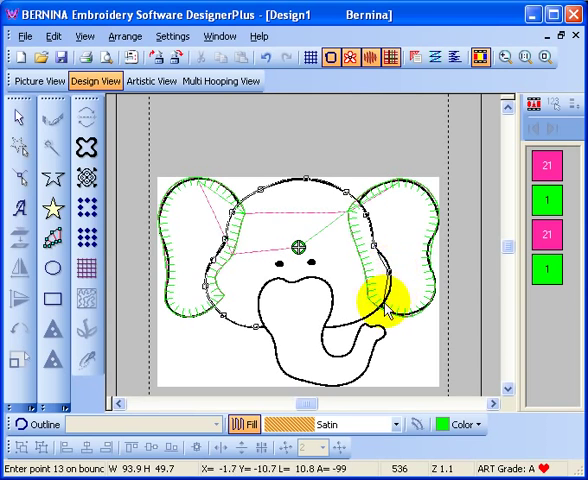
left_click(304, 336)
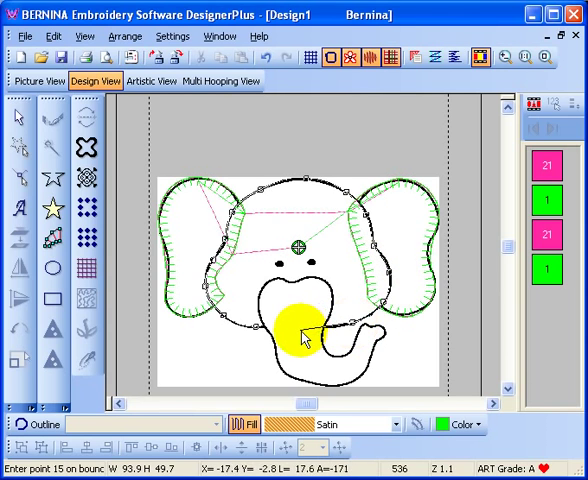
left_click(300, 328)
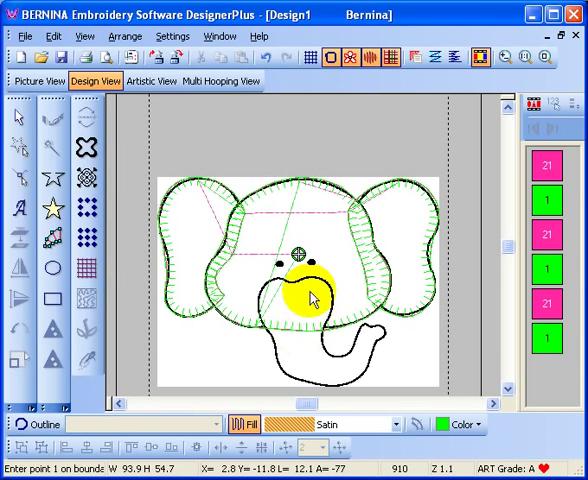
Trace the trunk outline down its side, around the curled tip and back to the top
left_click_drag(312, 296, 270, 292)
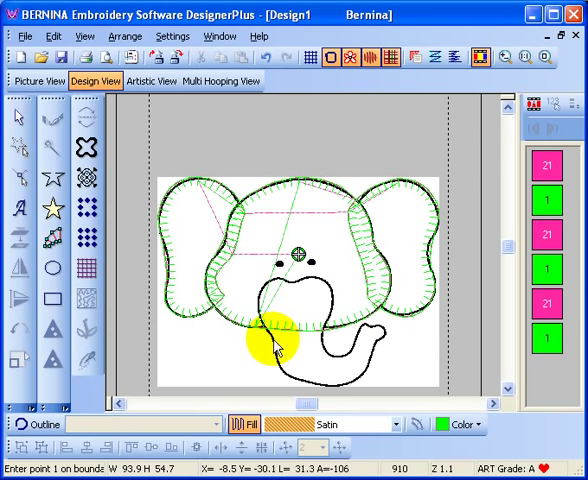
left_click(308, 384)
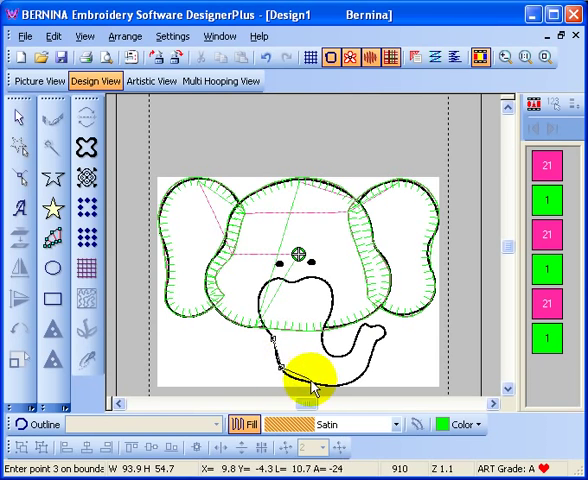
left_click(364, 376)
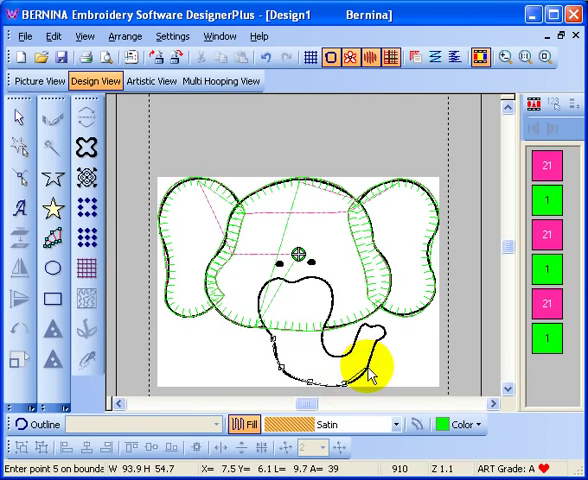
left_click(378, 344)
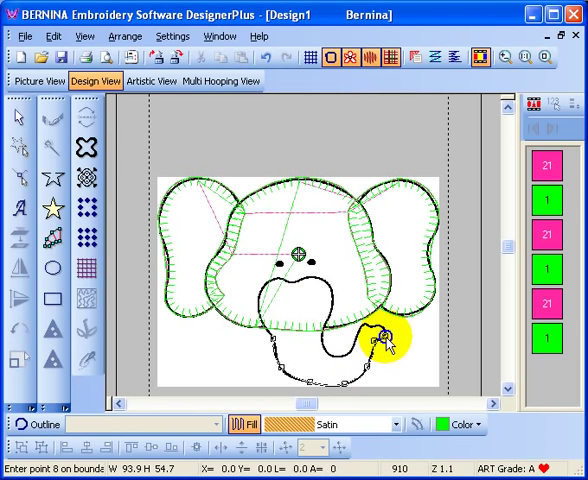
left_click(370, 336)
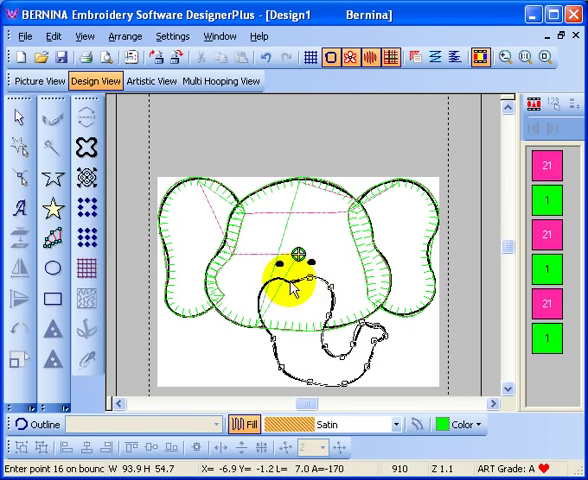
left_click(260, 310)
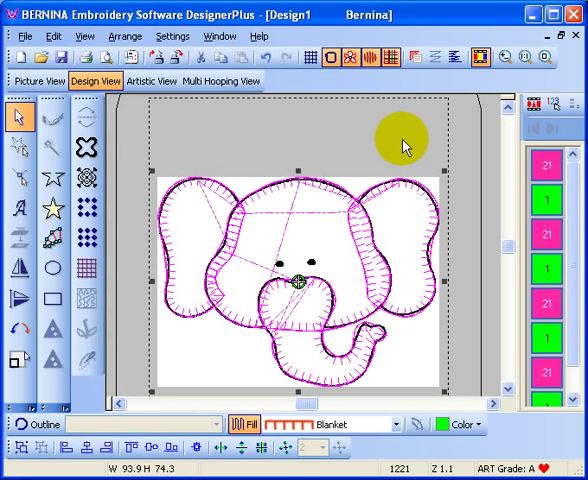
mouse_move(136, 282)
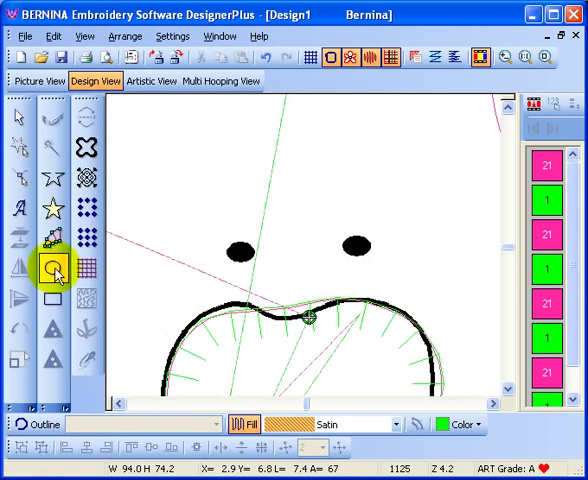
Digitize both eyes as small filled ovals with the Blockout fill stitch
left_click(54, 242)
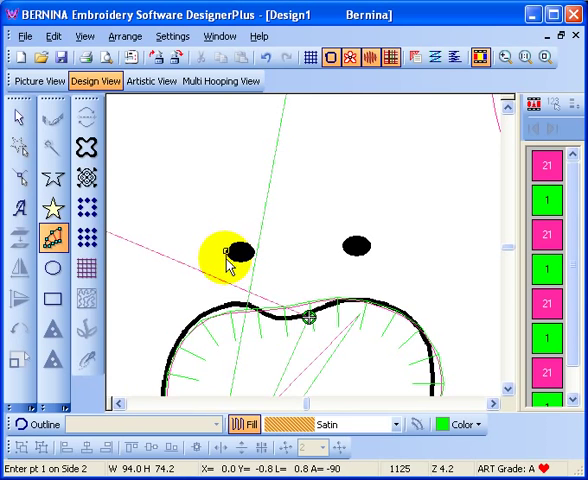
left_click(236, 256)
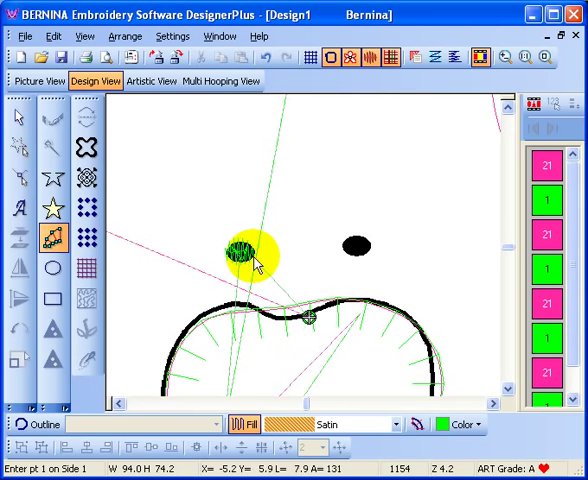
left_click(16, 116)
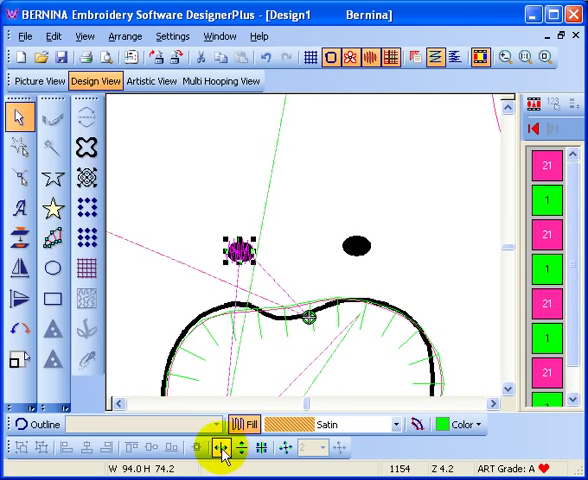
left_click(220, 448)
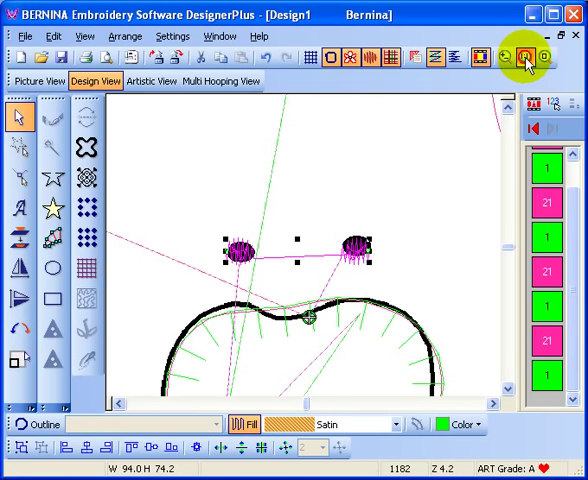
left_click(528, 56)
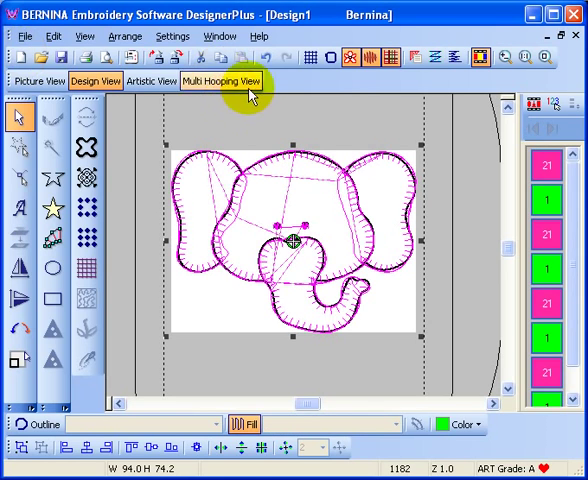
Set the elephant appliqué to a Satin cover stitch, width 3.00, spacing 0.45, and apply
left_click(344, 56)
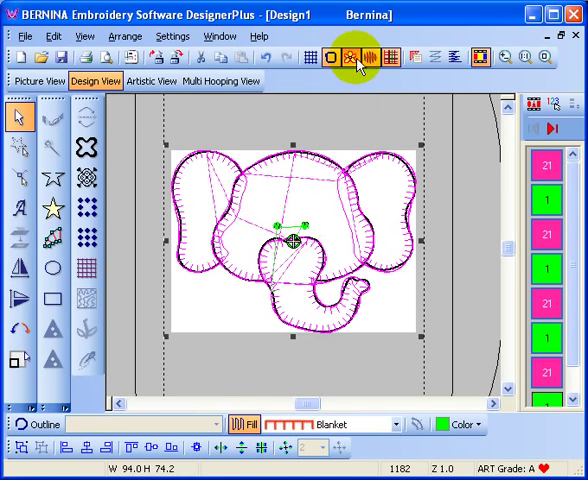
left_click(414, 56)
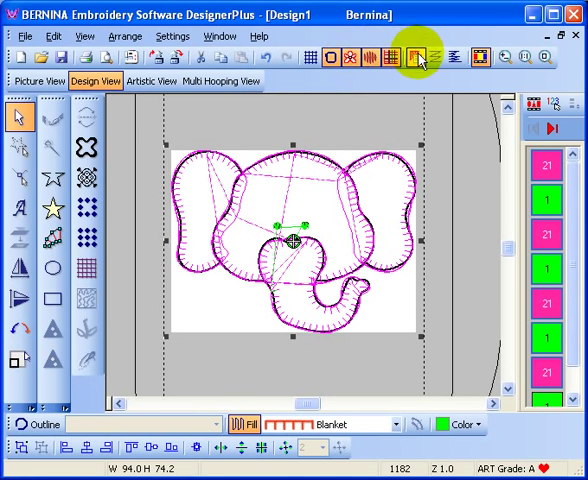
left_click(474, 162)
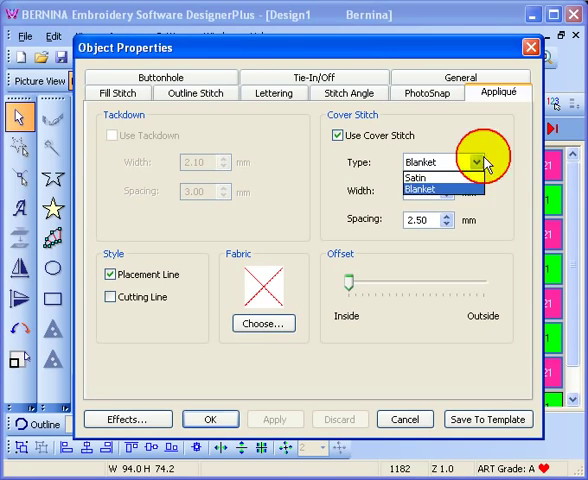
left_click(418, 176)
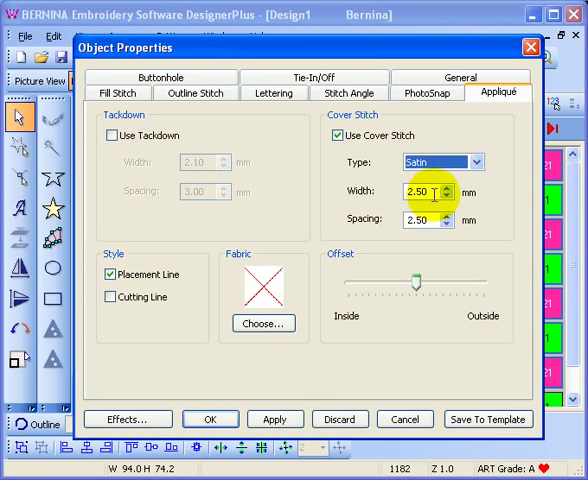
triple_click(424, 192)
type("3")
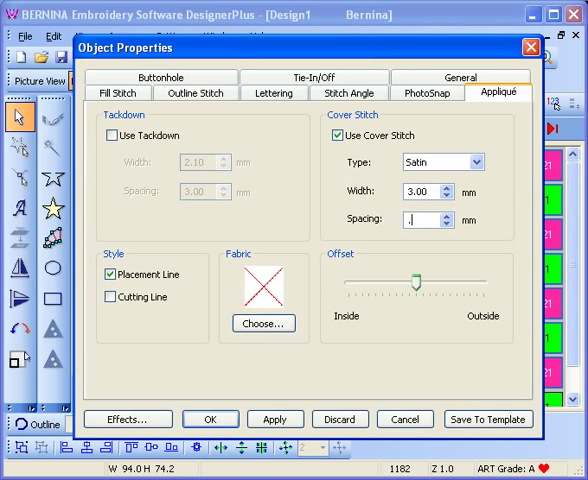
type("45")
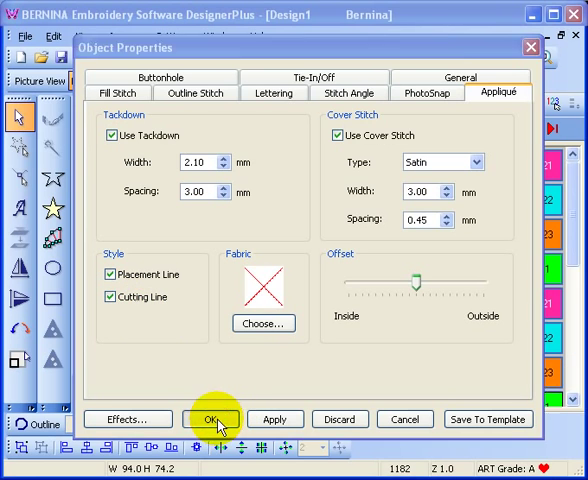
left_click(210, 420)
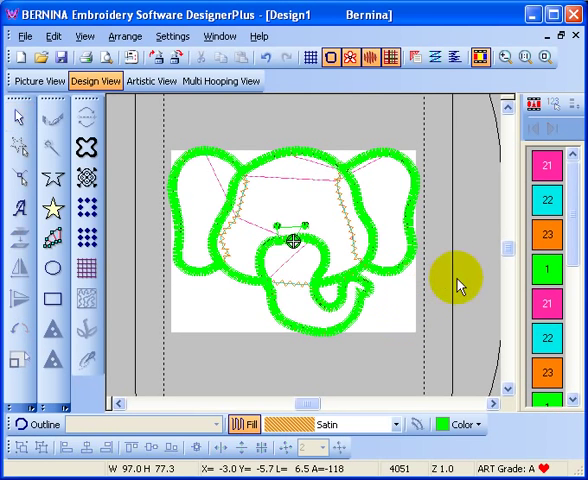
Turn off Artistic View, check Picture View, and return to Design View
left_click(268, 56)
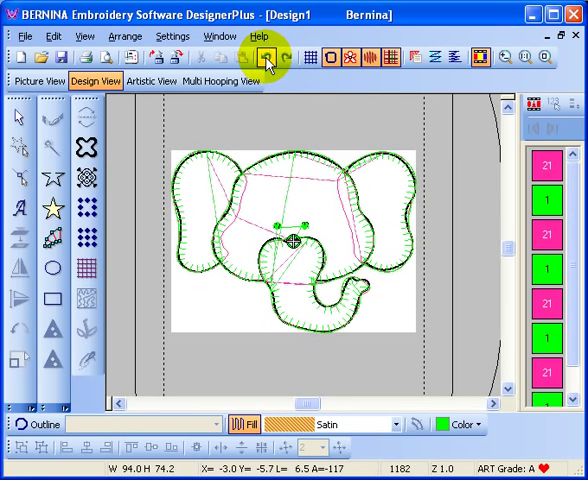
mouse_move(470, 144)
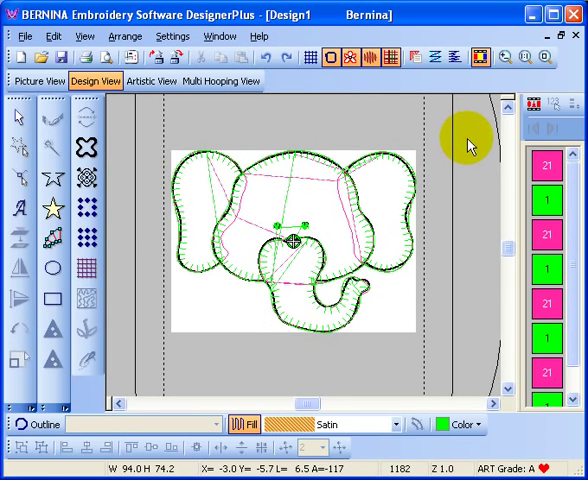
left_click(38, 80)
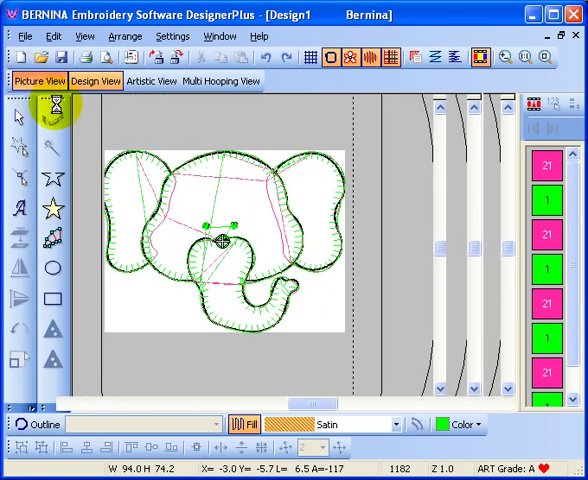
left_click(40, 80)
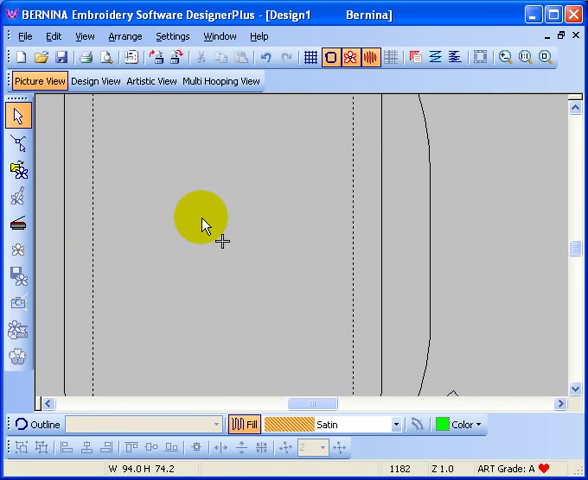
left_click(96, 80)
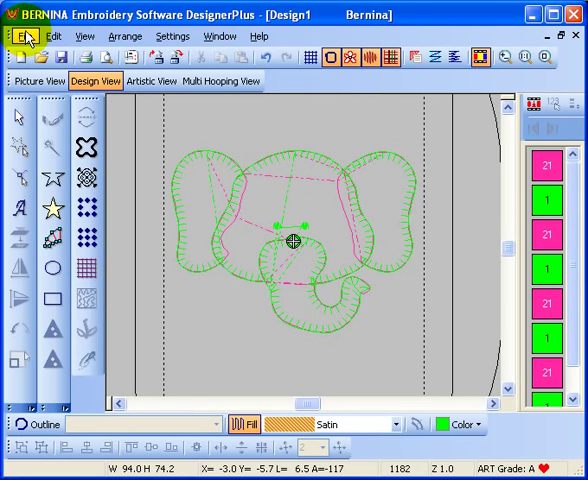
Set print options to Actual Size with Appliqué Patterns included and confirm
left_click(20, 36)
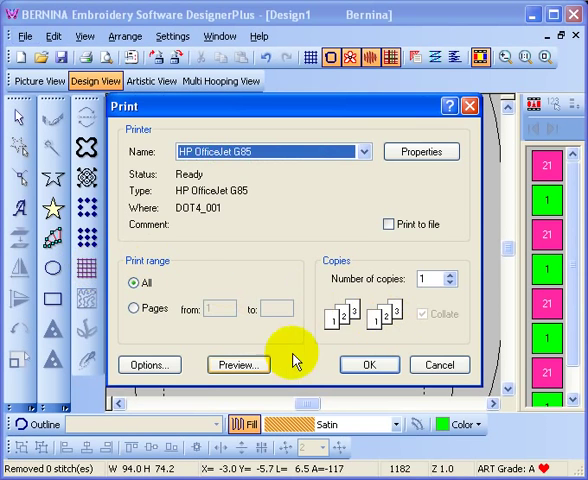
left_click(148, 364)
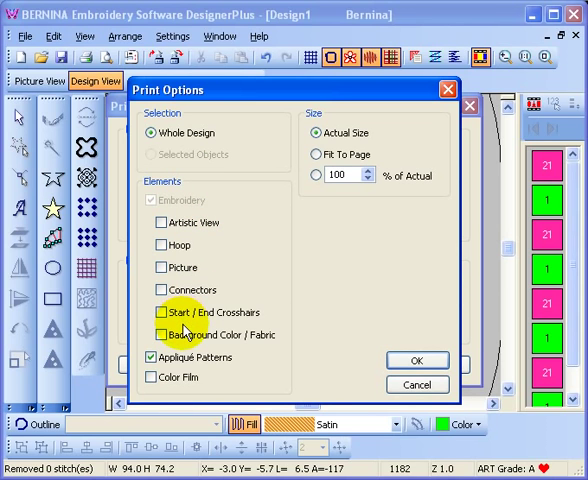
mouse_move(196, 336)
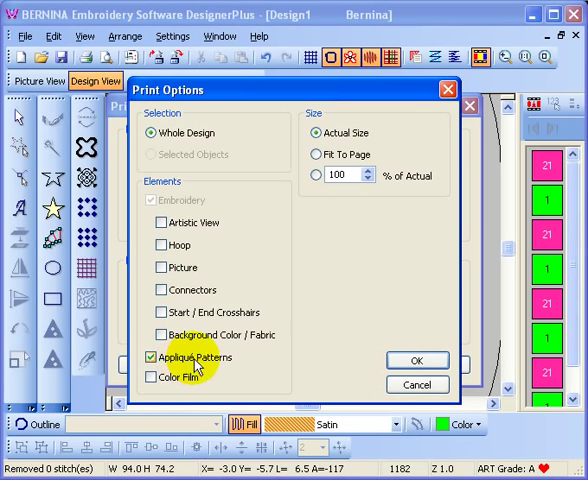
left_click(416, 360)
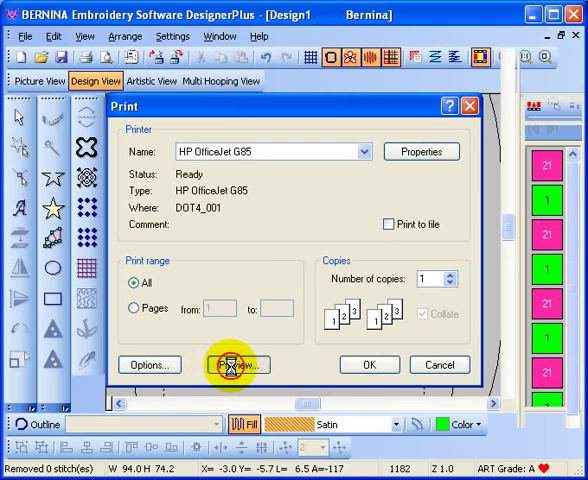
Preview the printout, review the numbered appliqué pattern pieces page, and close the preview
left_click(234, 364)
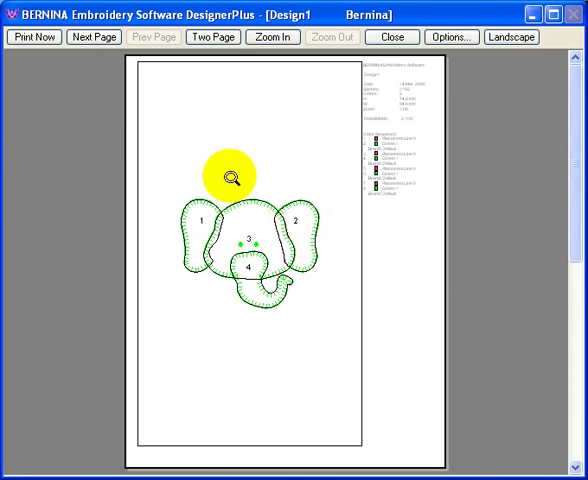
mouse_move(278, 204)
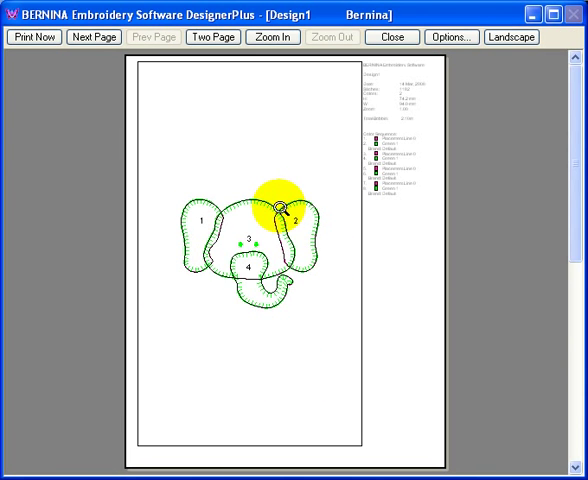
left_click(92, 36)
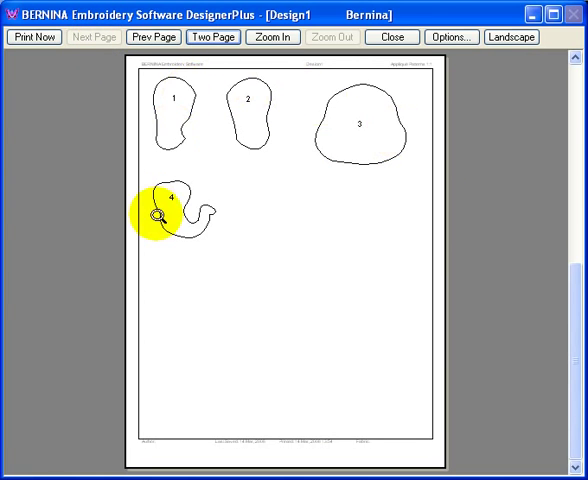
mouse_move(362, 152)
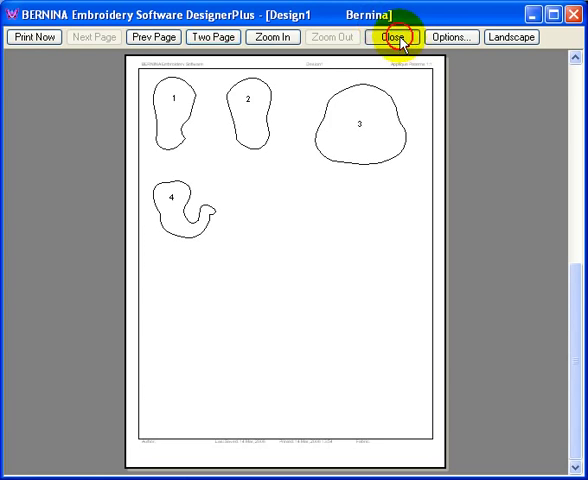
left_click(398, 36)
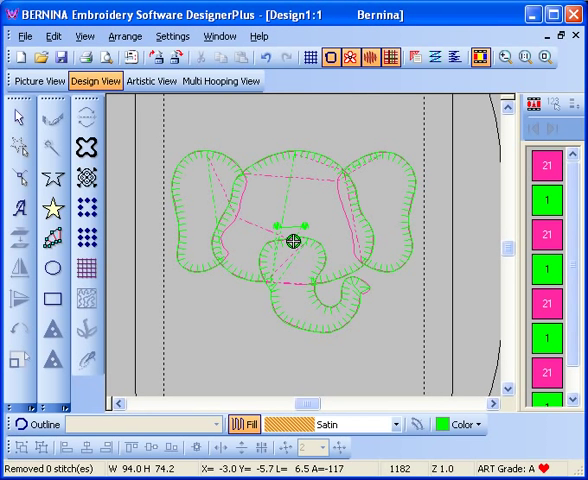